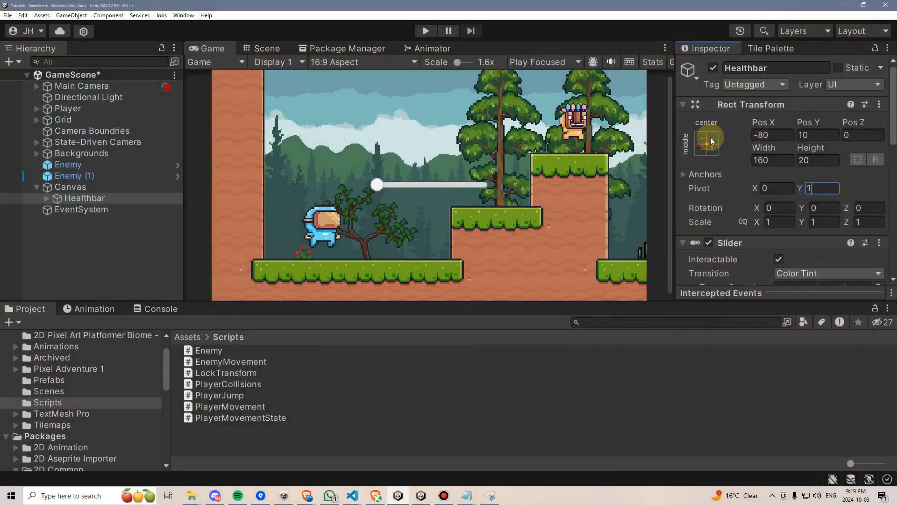
# - Apply a Rect Transform anchor preset to the Healthbar, pivoting it at X 0, Y 1
pyautogui.click(707, 139)
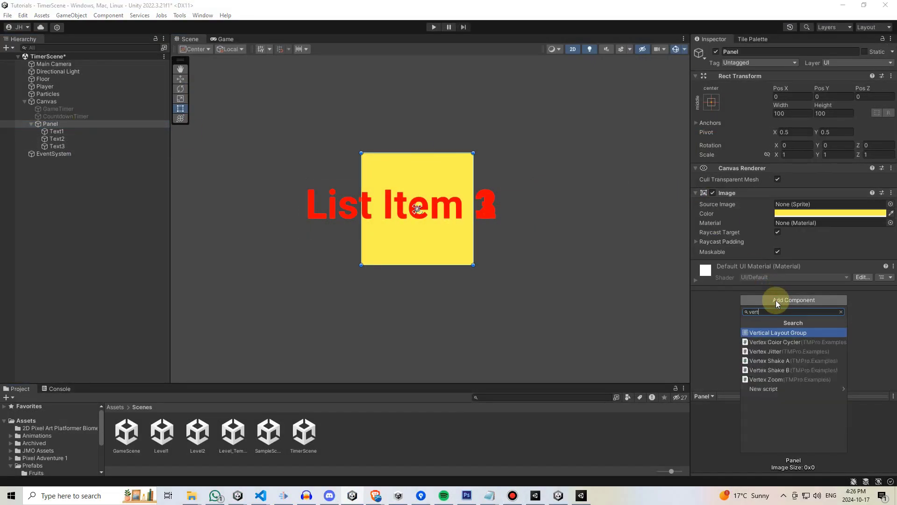
# - Add a Content Size Fitter component to the Panel alongside its Vertical Layout Group
pyautogui.click(778, 332)
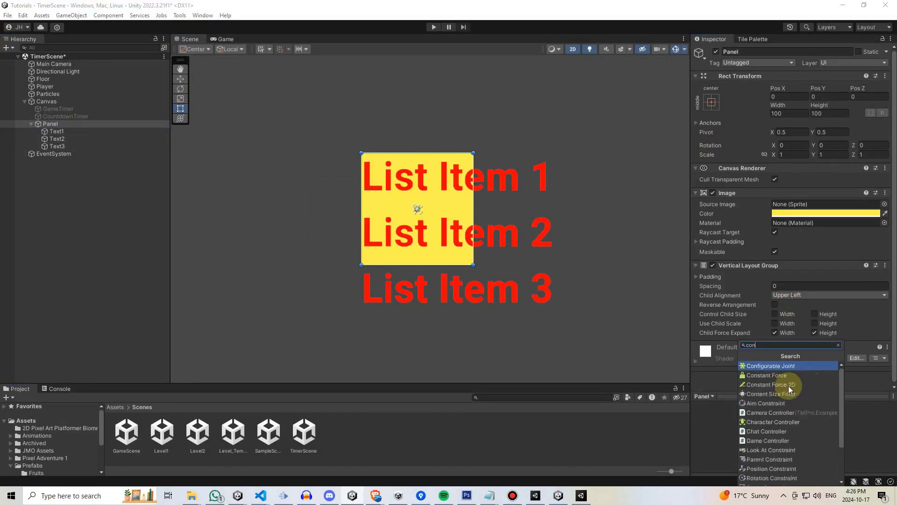
pyautogui.click(775, 394)
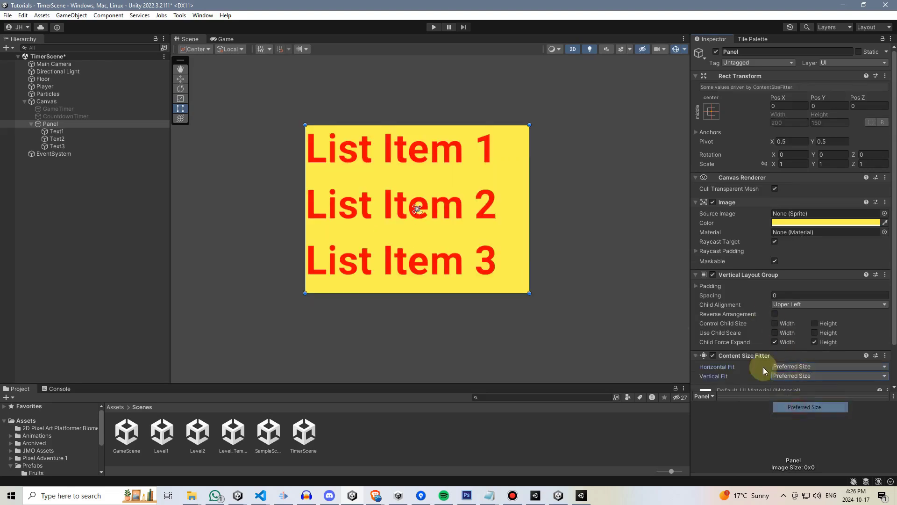